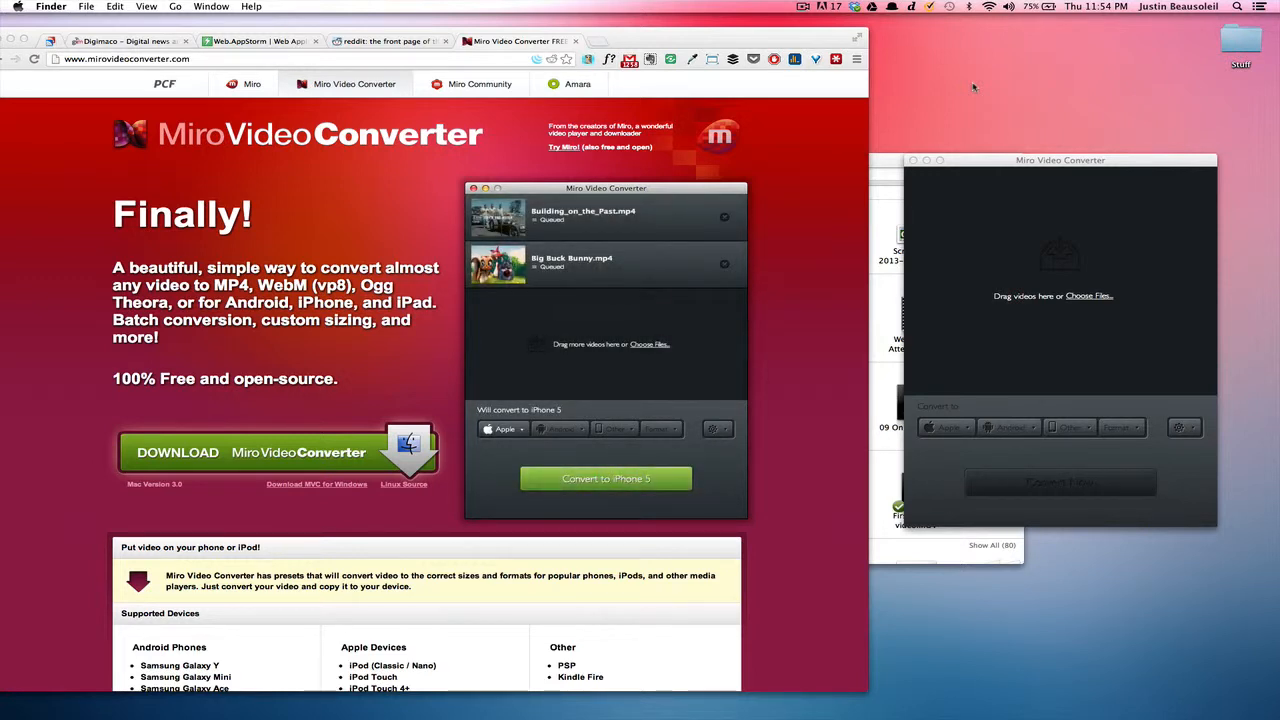
# - Queue the three MOV clips in the converter window beside the Chrome site
pyautogui.click(606, 478)
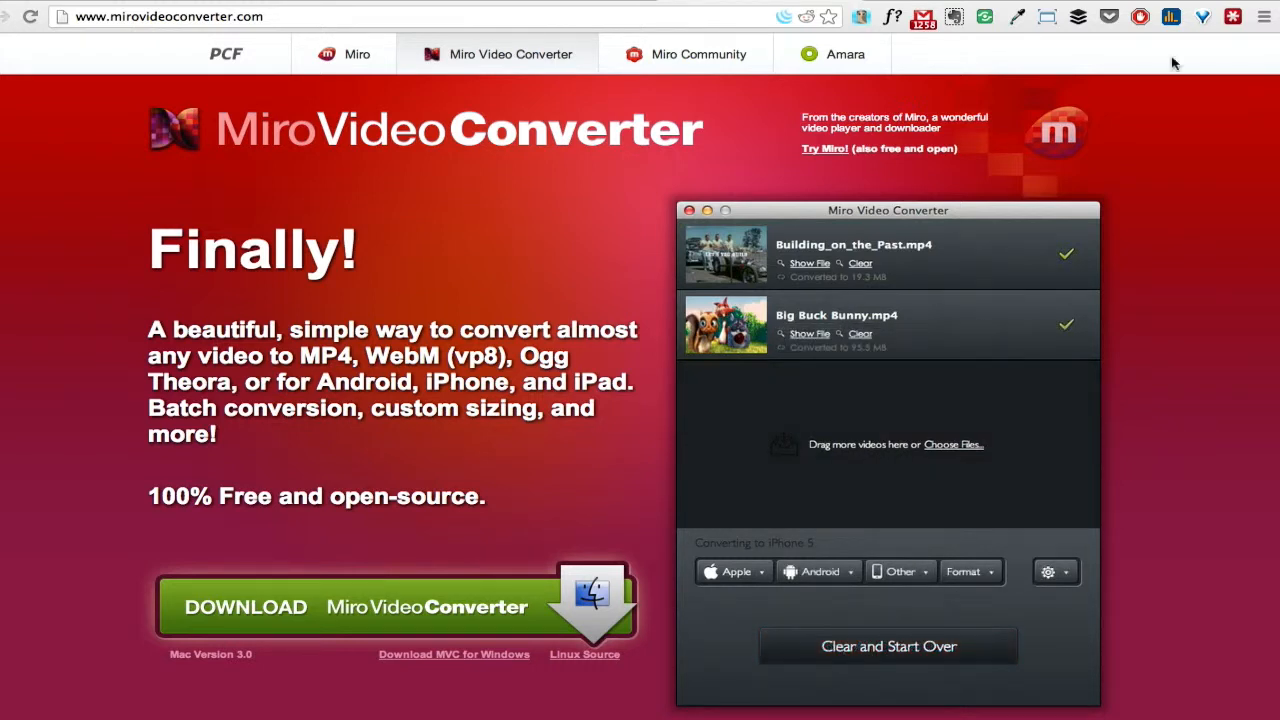
pyautogui.click(887, 645)
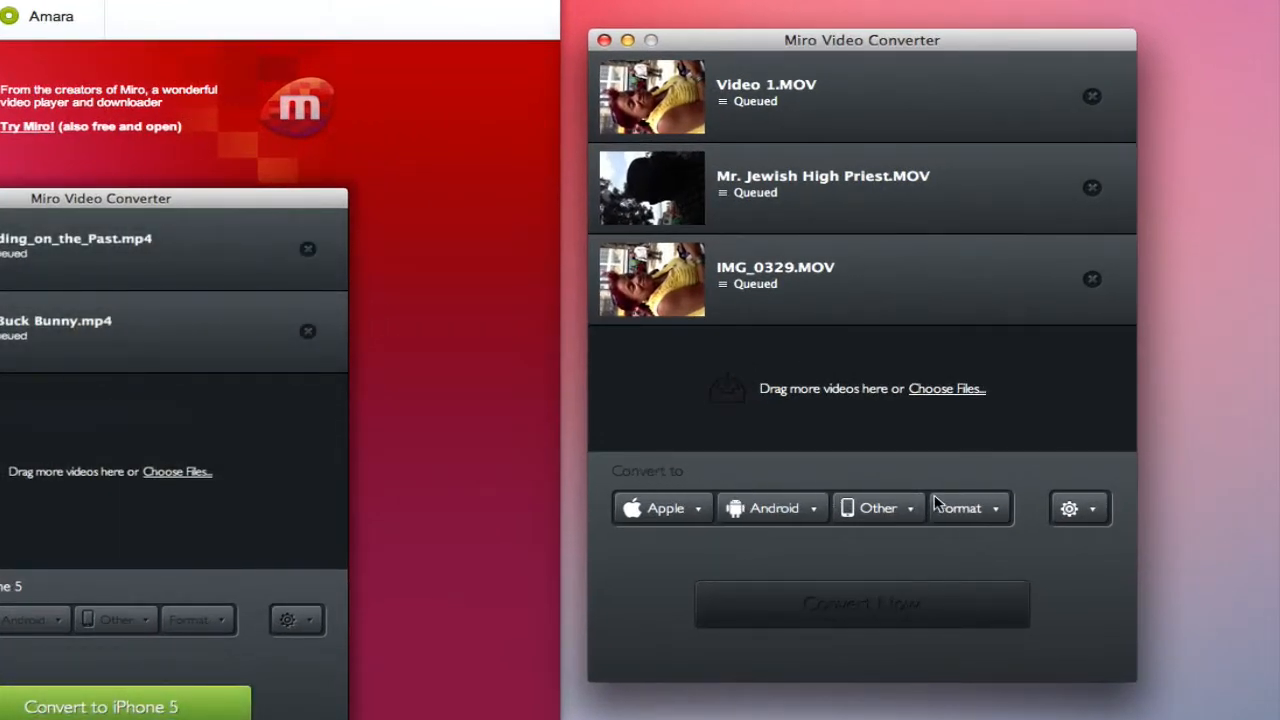
# - Browse the Apple device presets such as iPad and iPhone 5
pyautogui.click(100, 707)
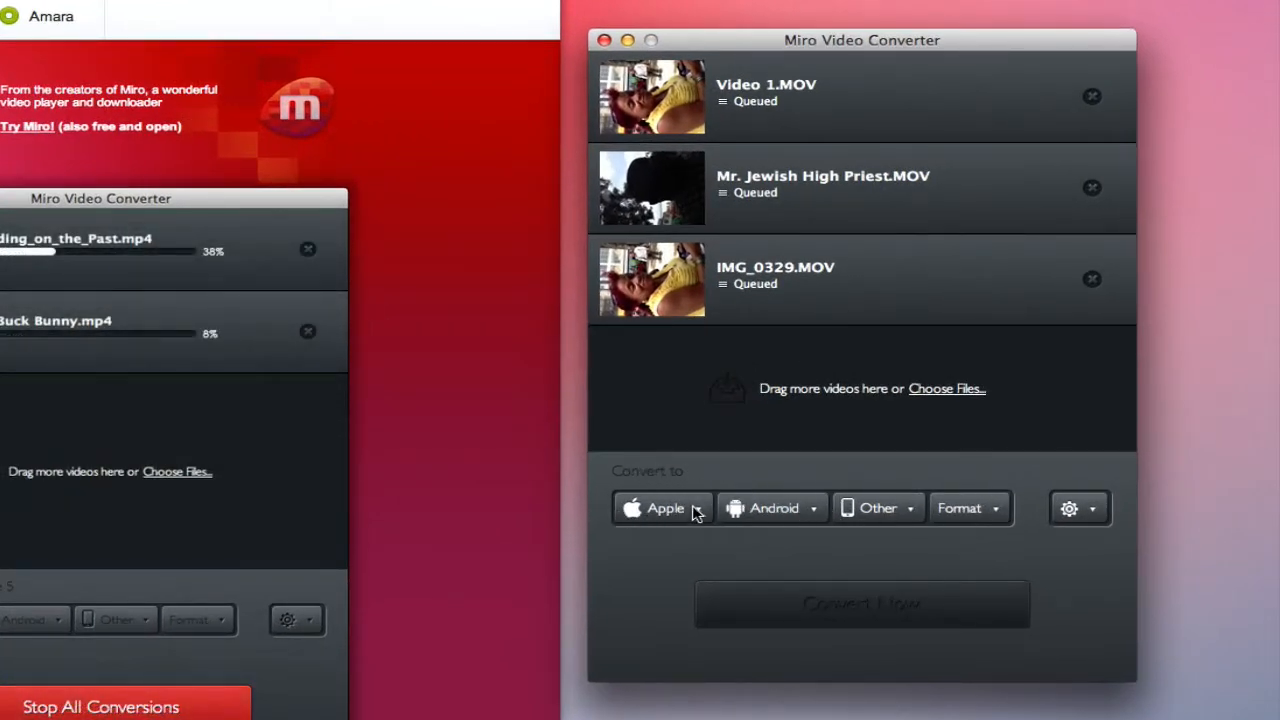
pyautogui.click(662, 508)
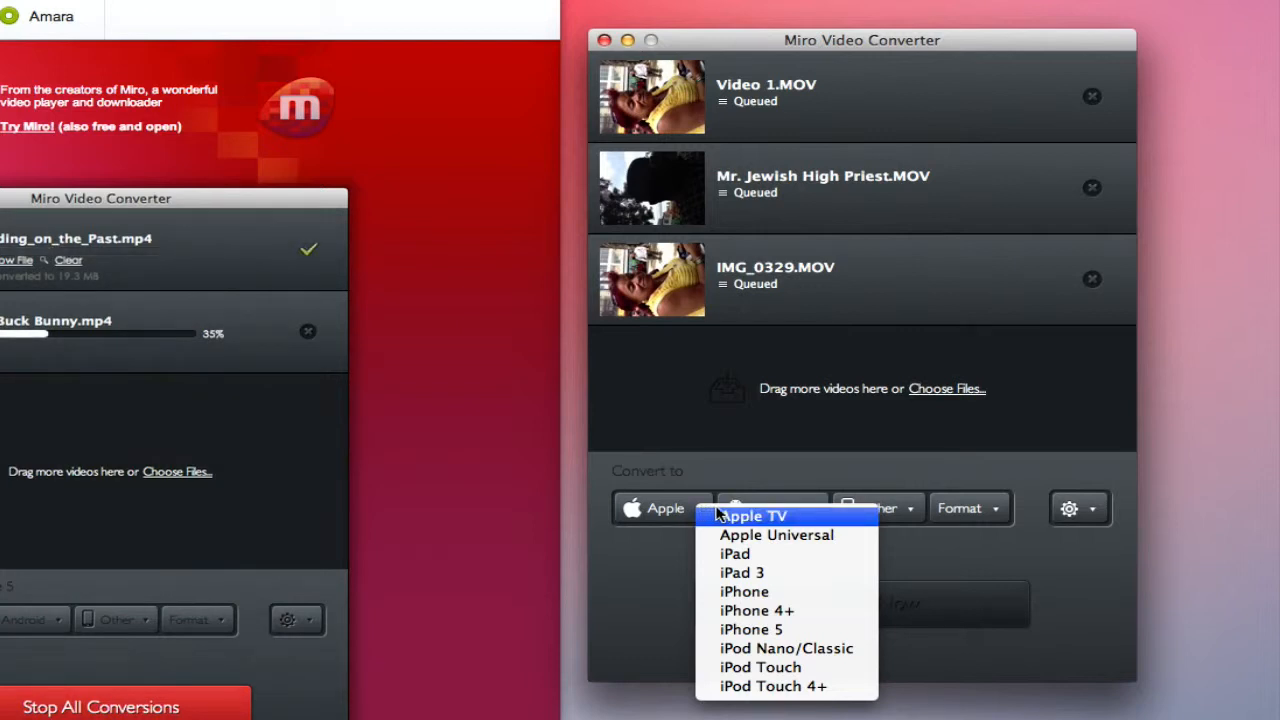
pyautogui.moveTo(745, 591)
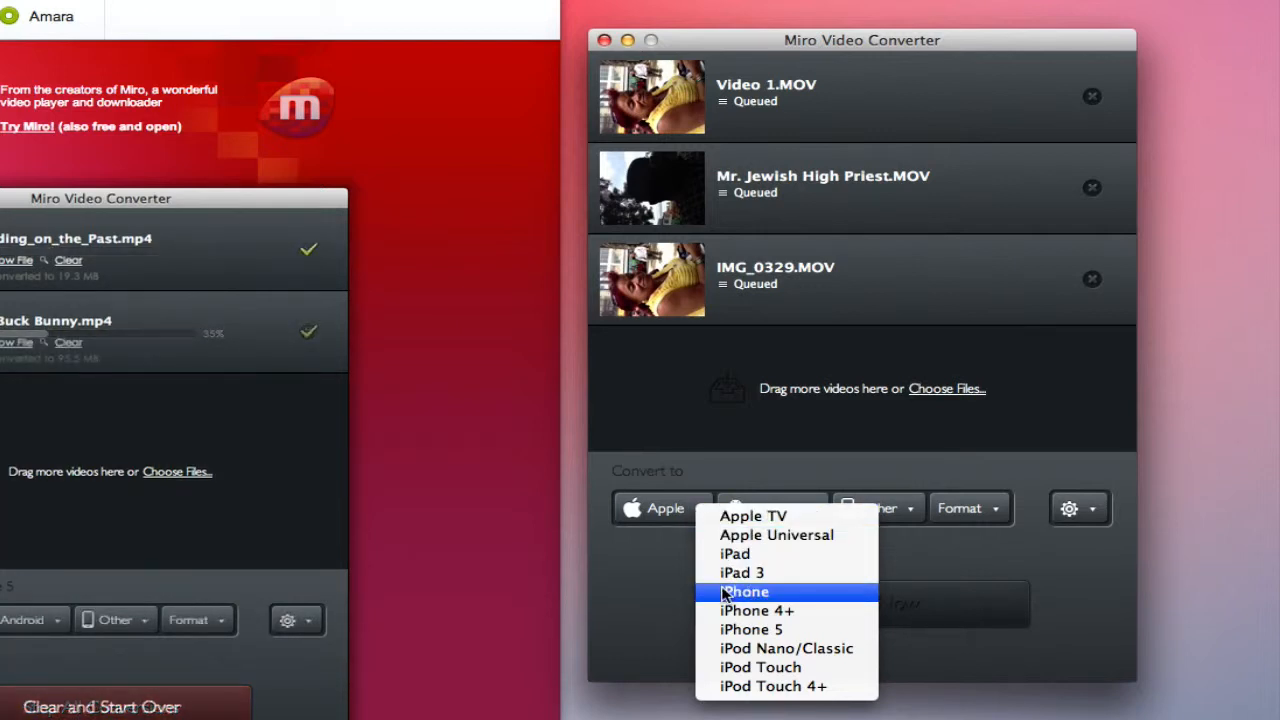
pyautogui.moveTo(760, 667)
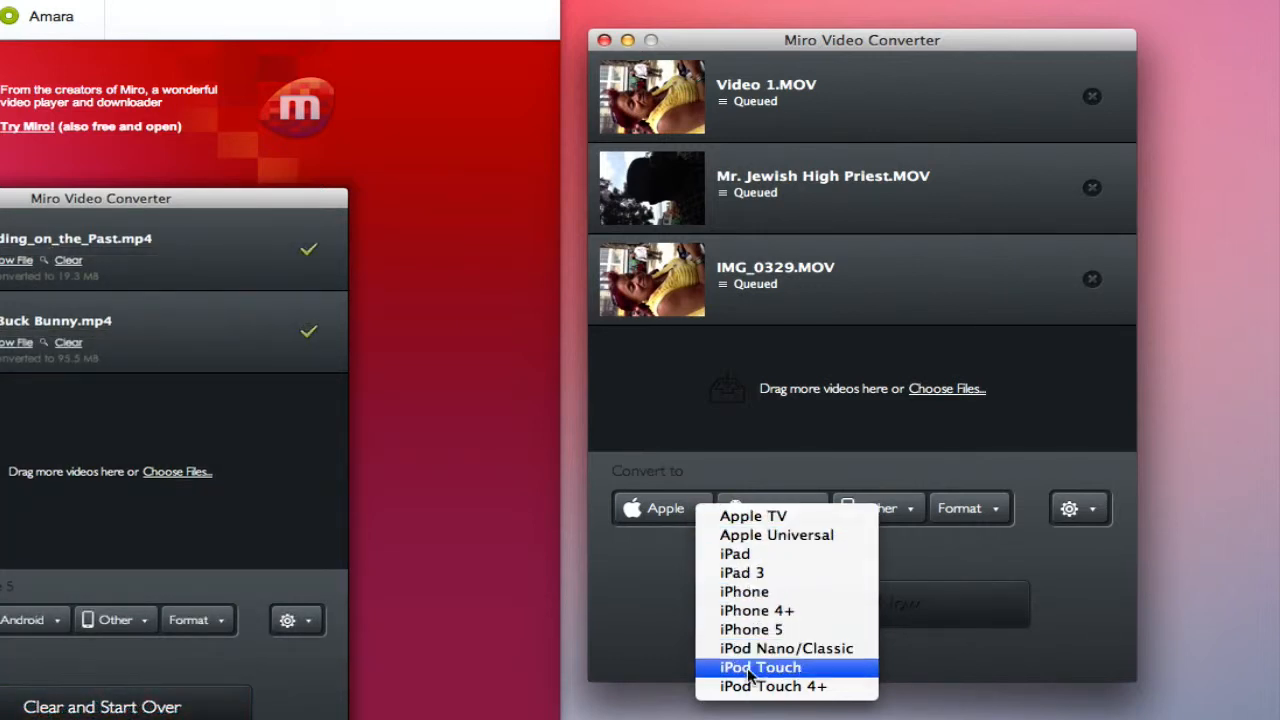
pyautogui.moveTo(773, 686)
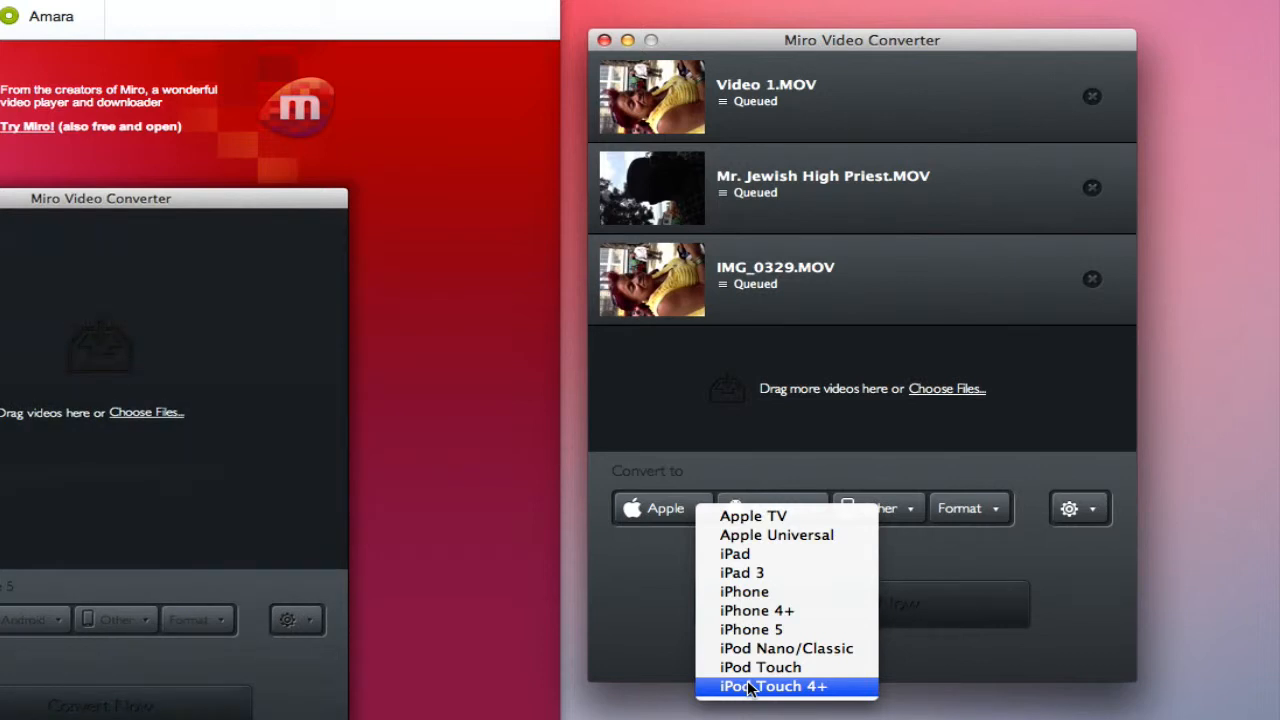
pyautogui.moveTo(741, 572)
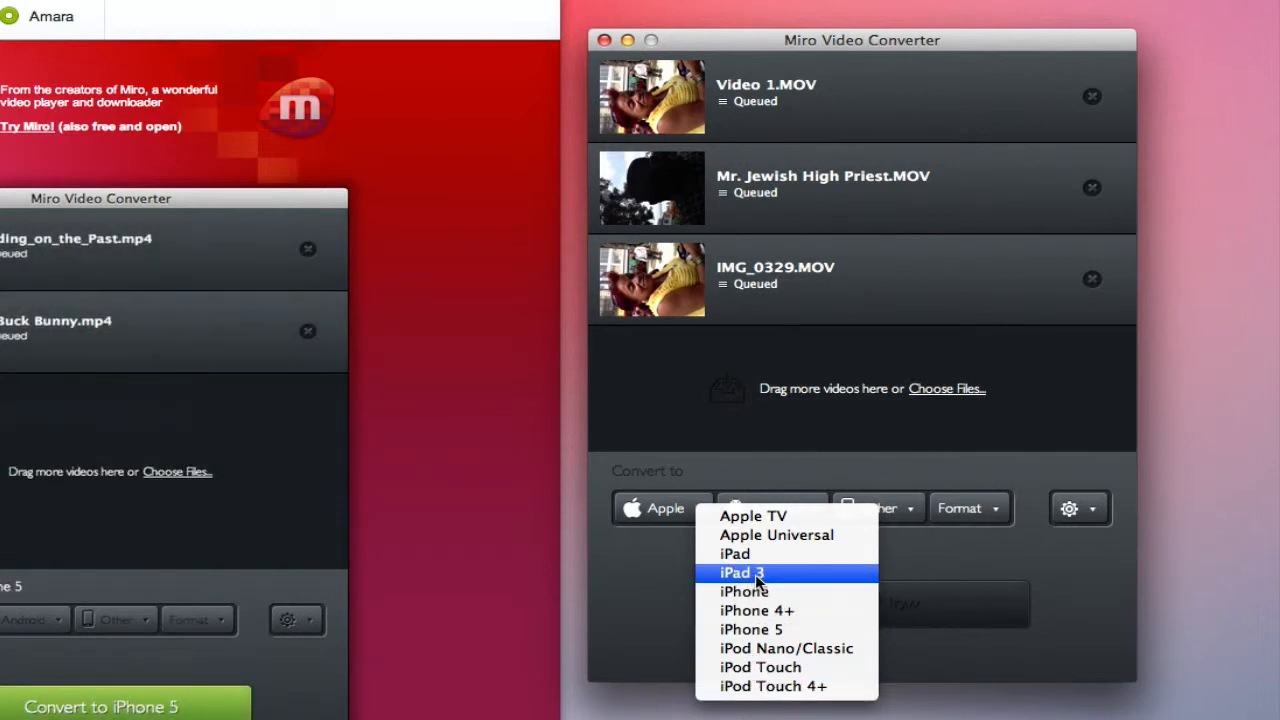
pyautogui.moveTo(757, 610)
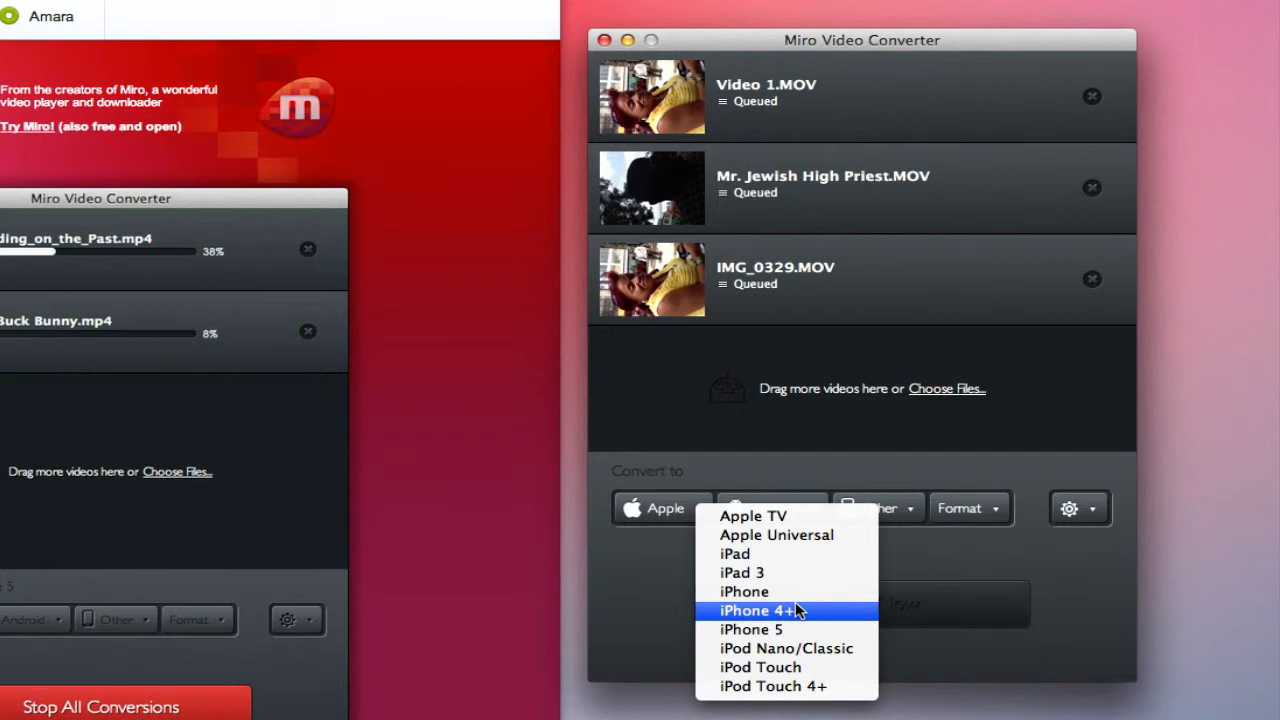
pyautogui.moveTo(658, 617)
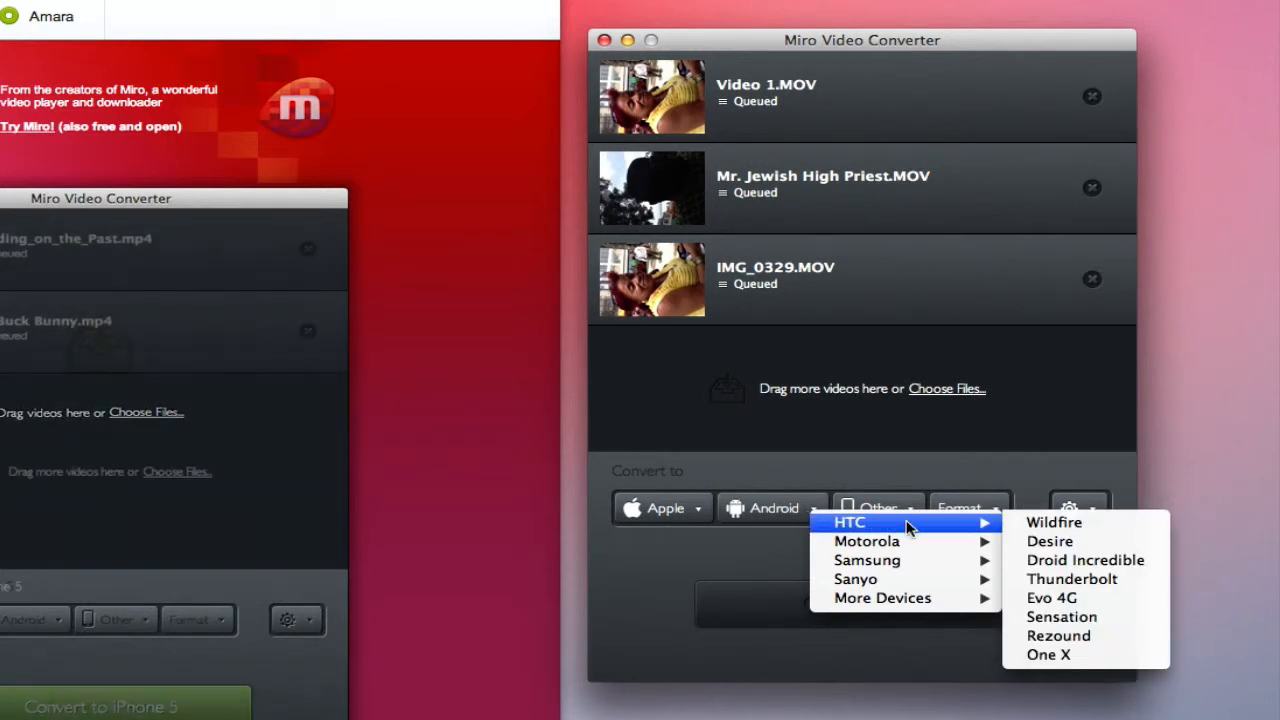
pyautogui.moveTo(866, 541)
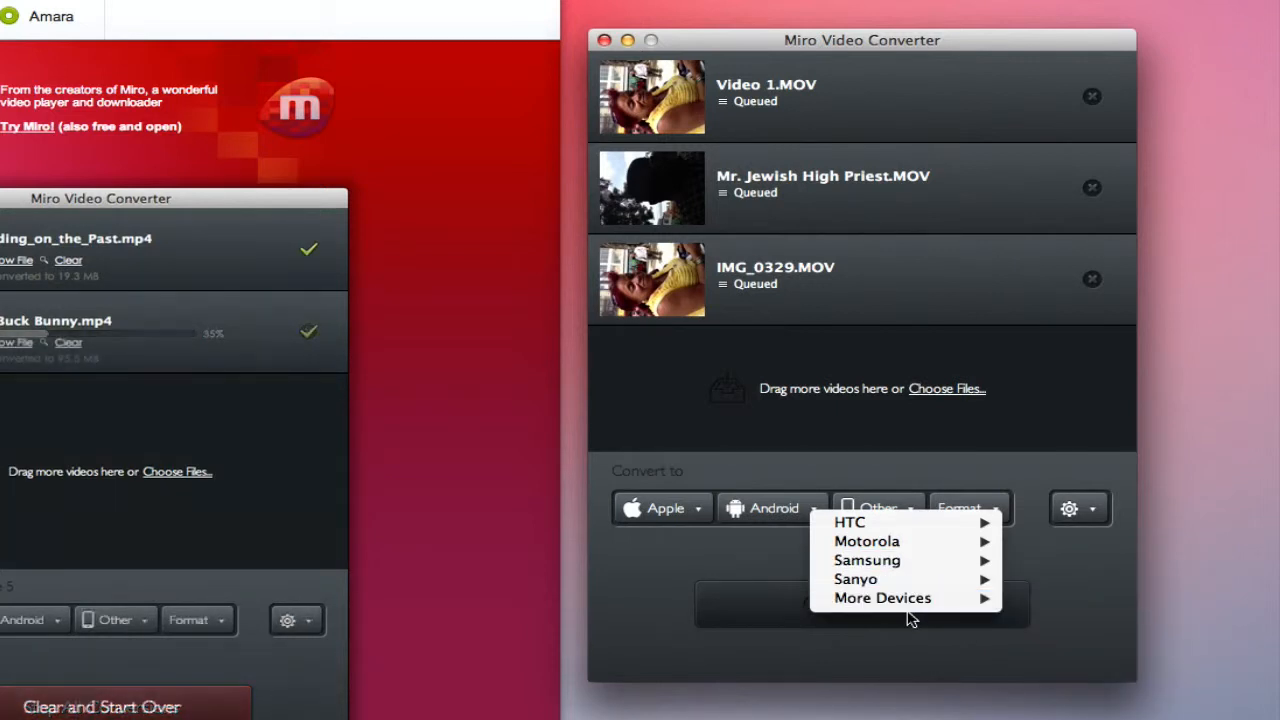
pyautogui.moveTo(743, 586)
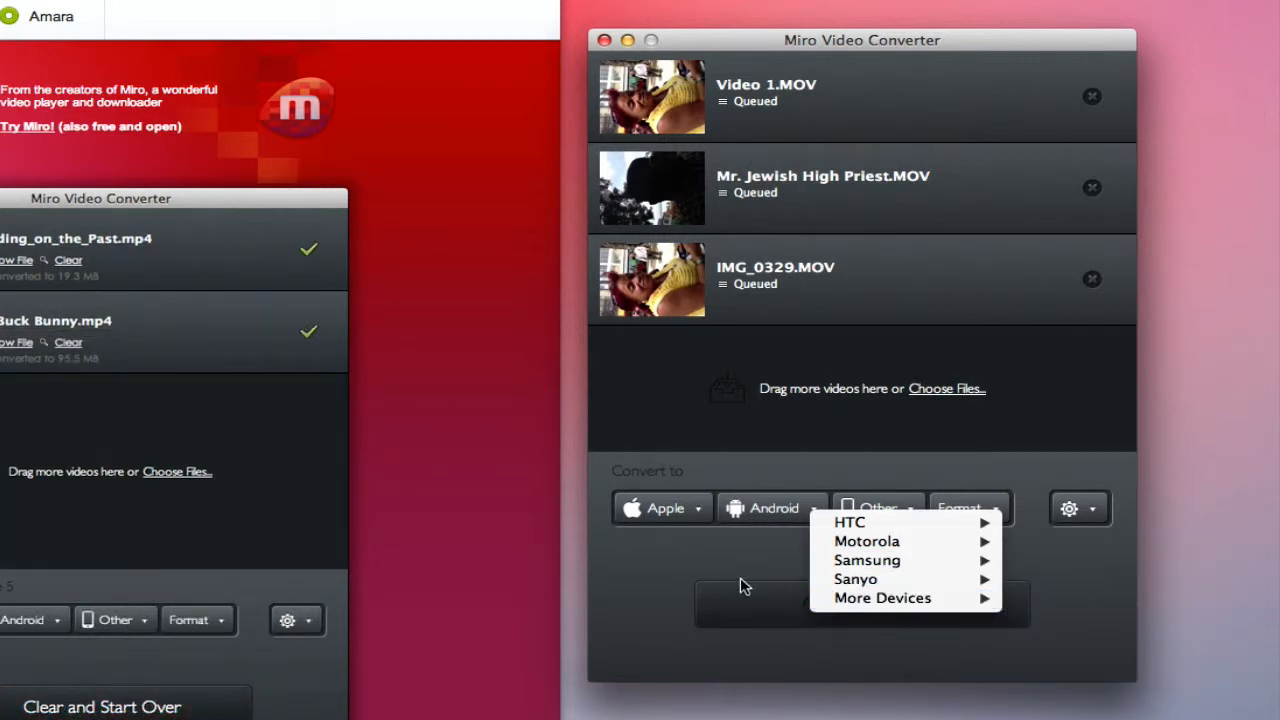
# - Dismiss the Android presets and show the Other device presets like Kindle Fire
pyautogui.click(877, 508)
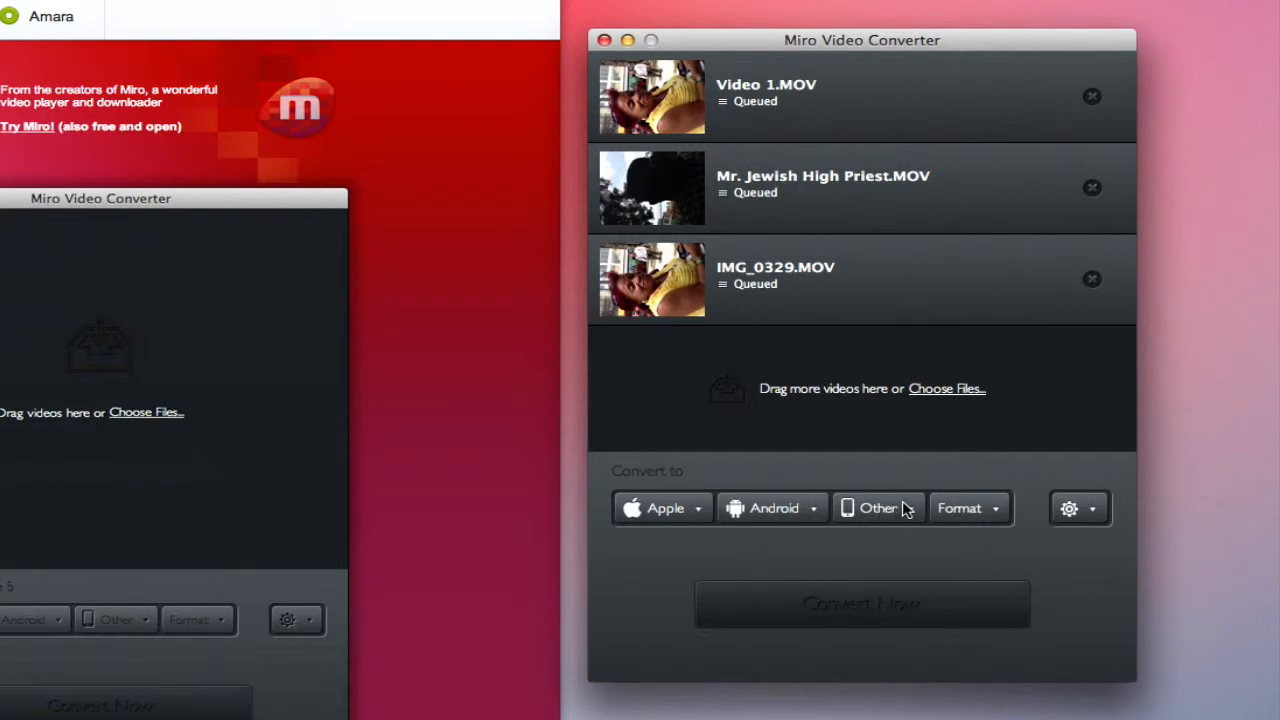
pyautogui.click(877, 508)
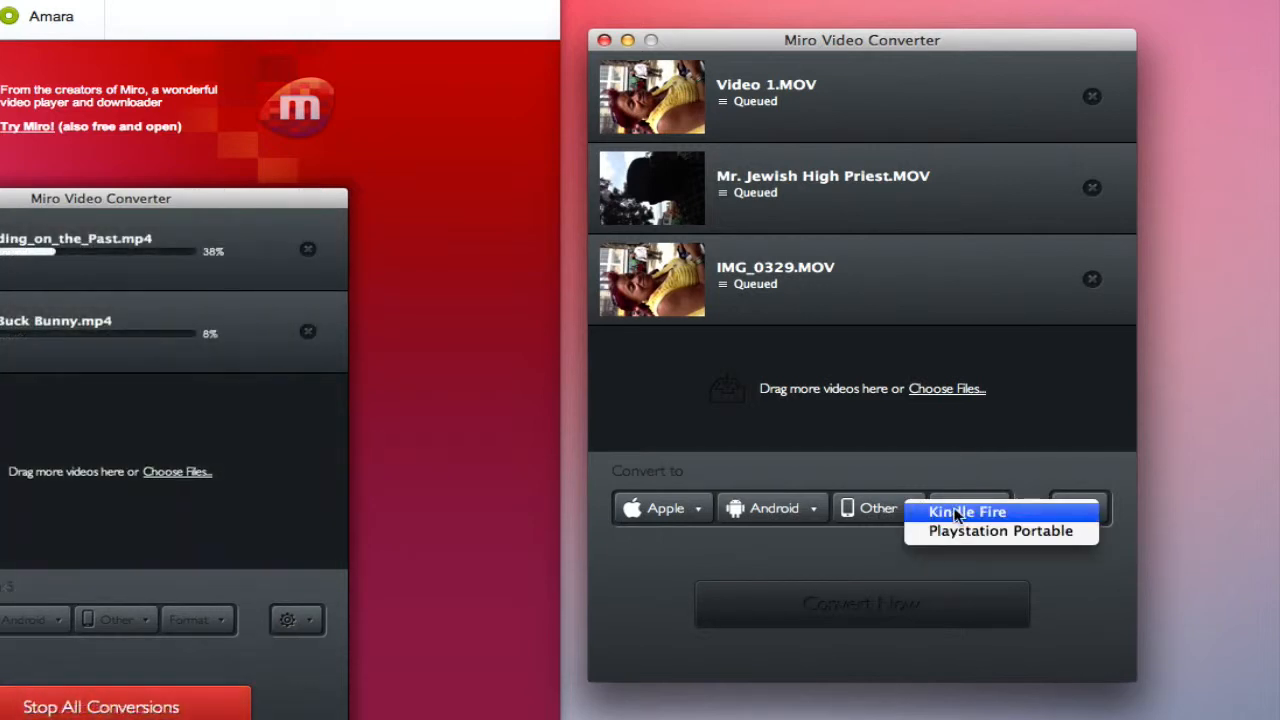
pyautogui.moveTo(818, 558)
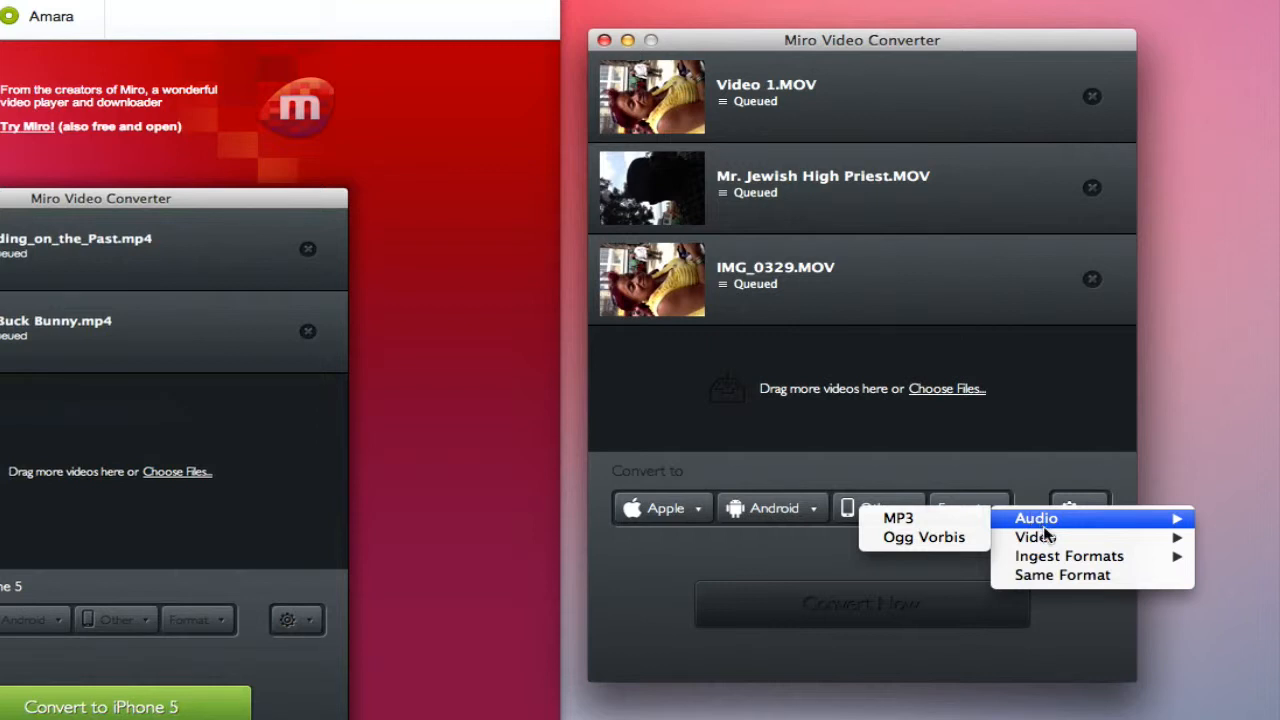
pyautogui.moveTo(1035, 537)
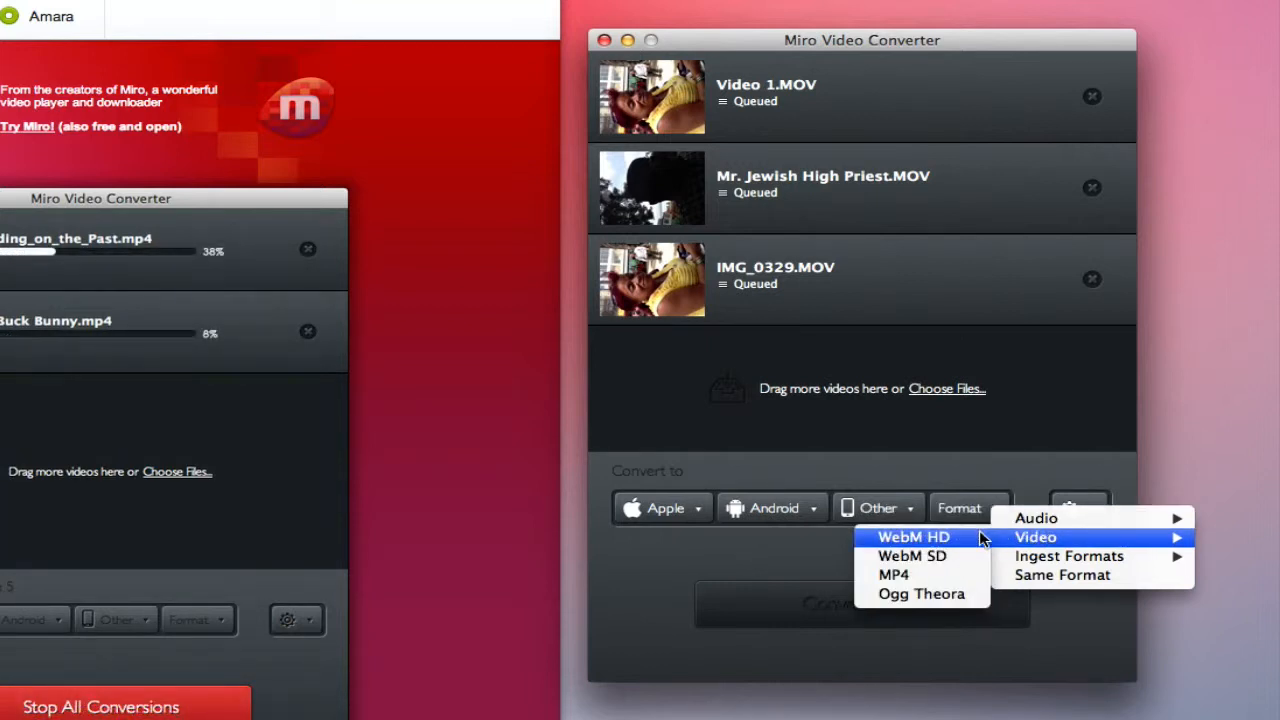
pyautogui.moveTo(911, 555)
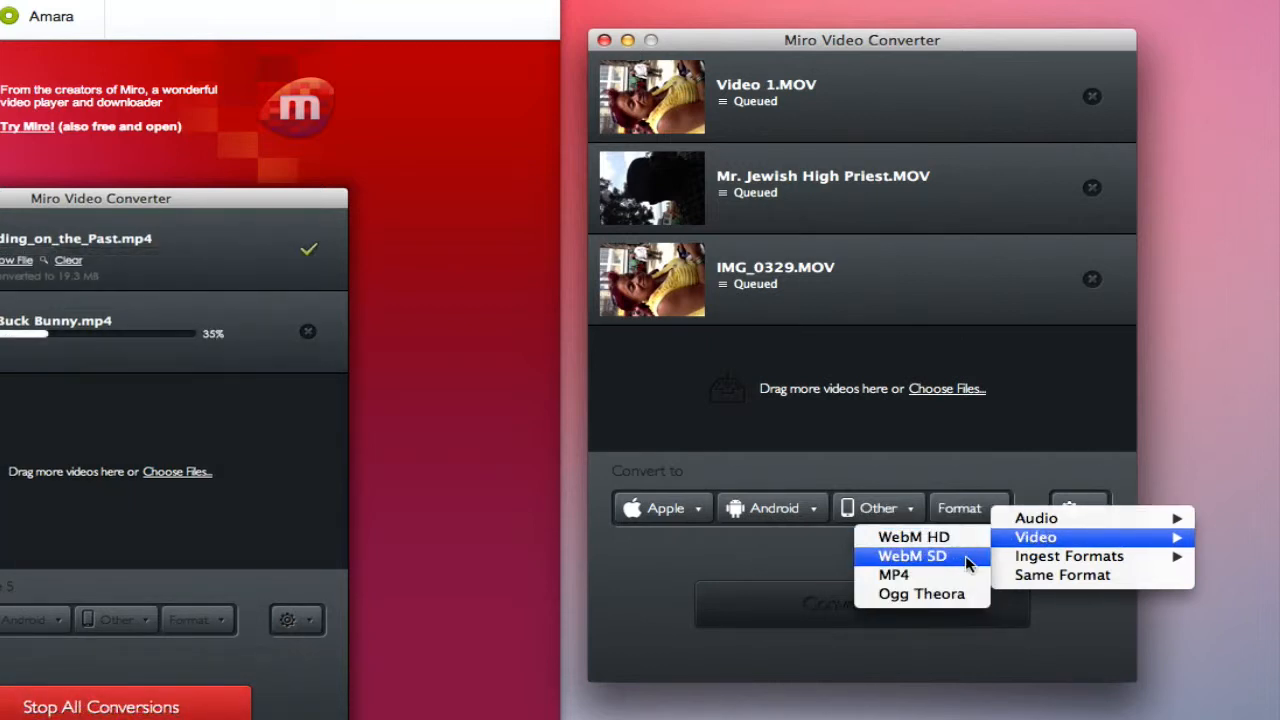
pyautogui.moveTo(893, 575)
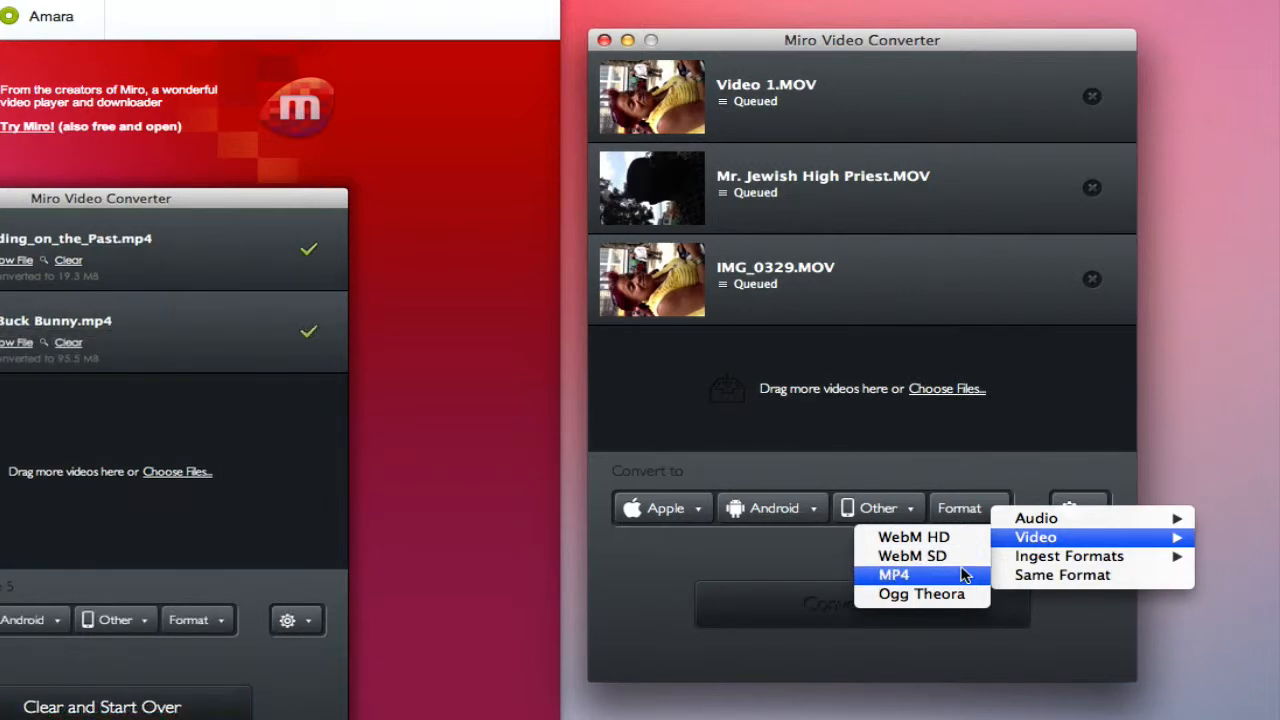
pyautogui.moveTo(1068, 556)
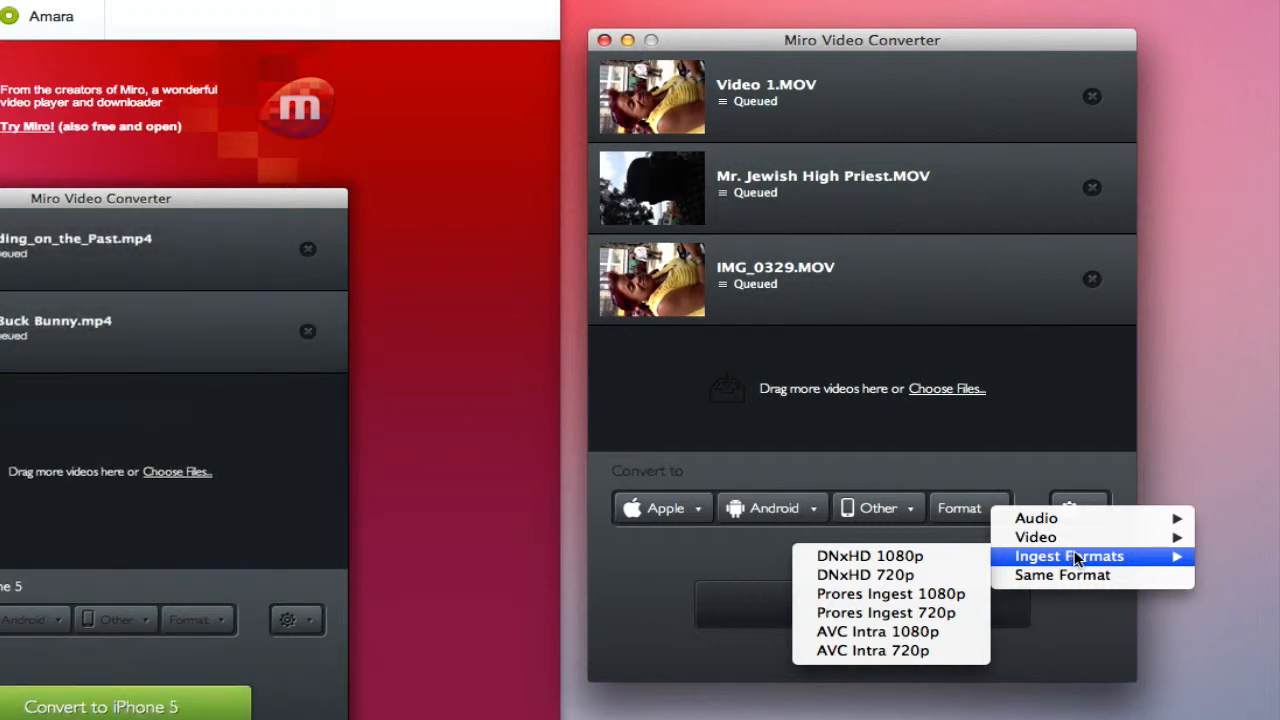
pyautogui.moveTo(1062, 574)
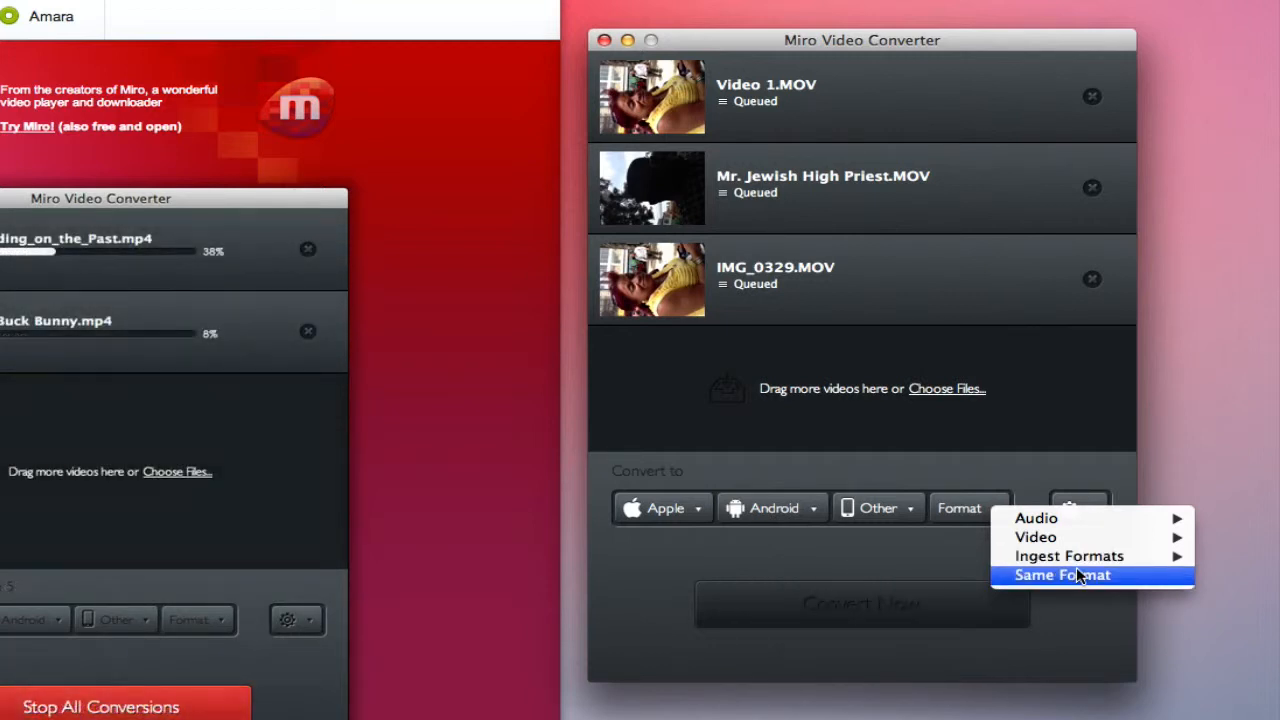
pyautogui.moveTo(1069, 556)
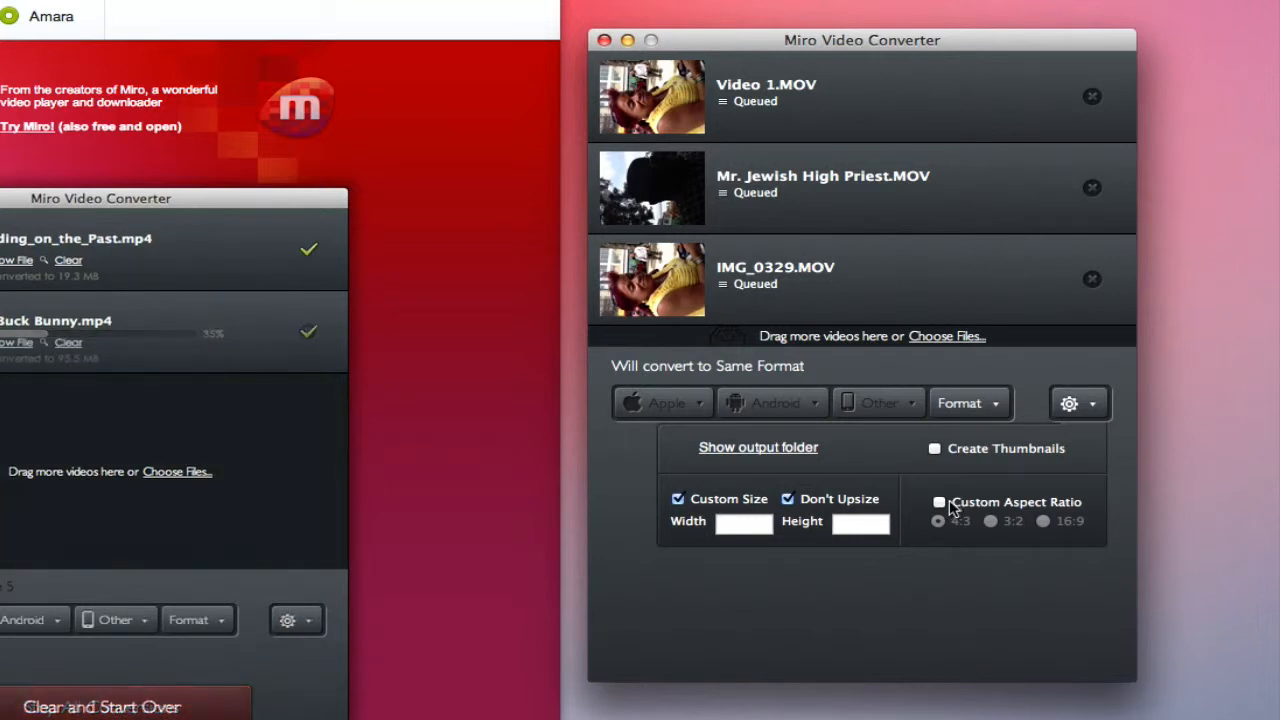
pyautogui.moveTo(938, 458)
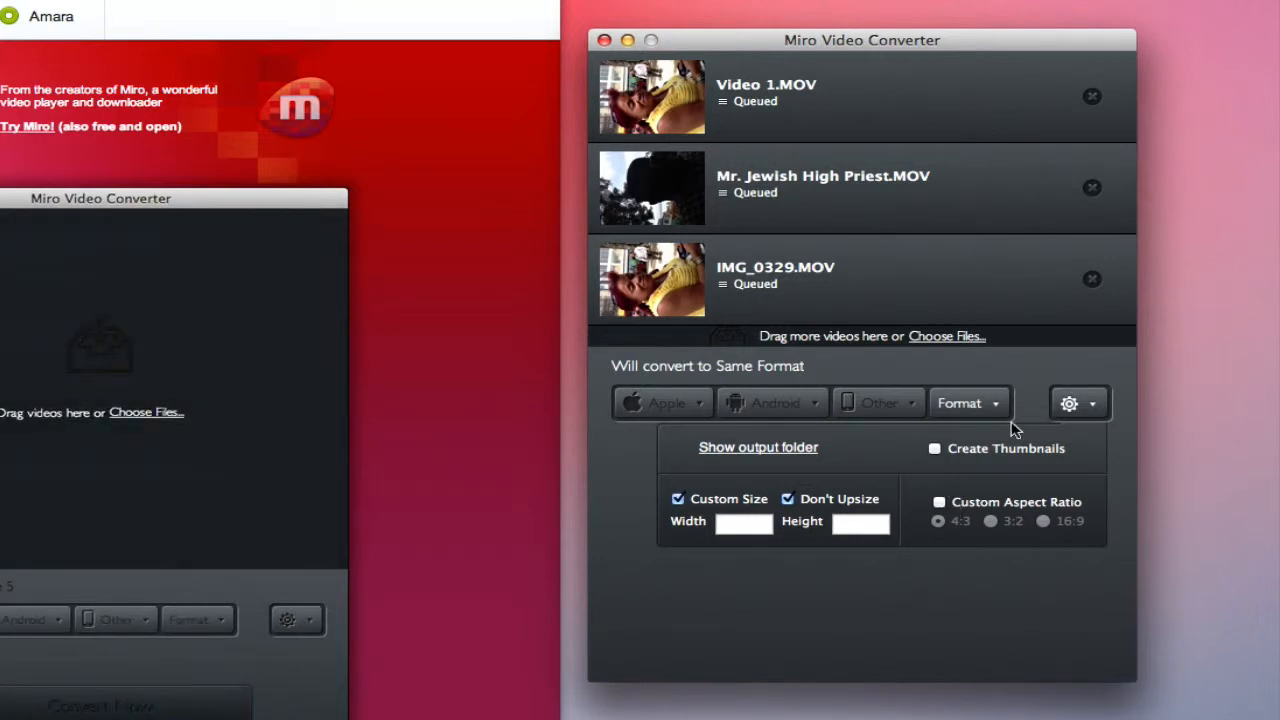
# - Hide the output size and thumbnail options for the Same Format conversion
pyautogui.click(1069, 403)
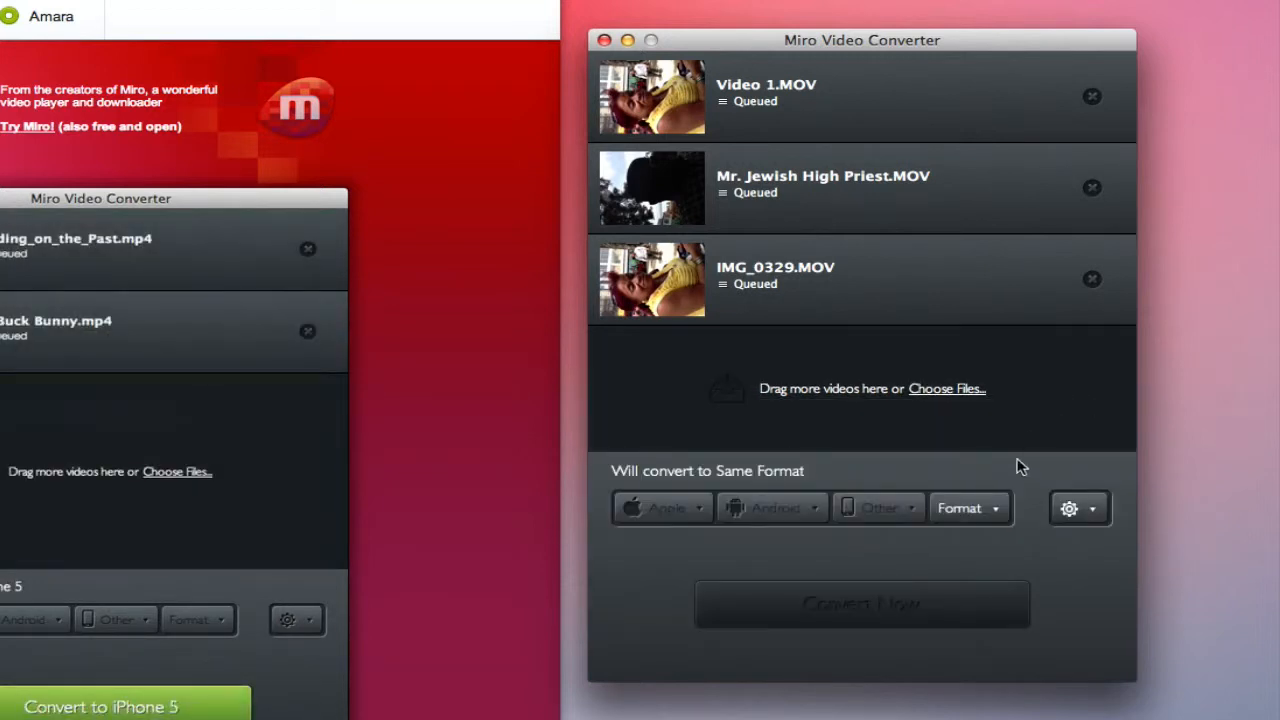
pyautogui.click(100, 707)
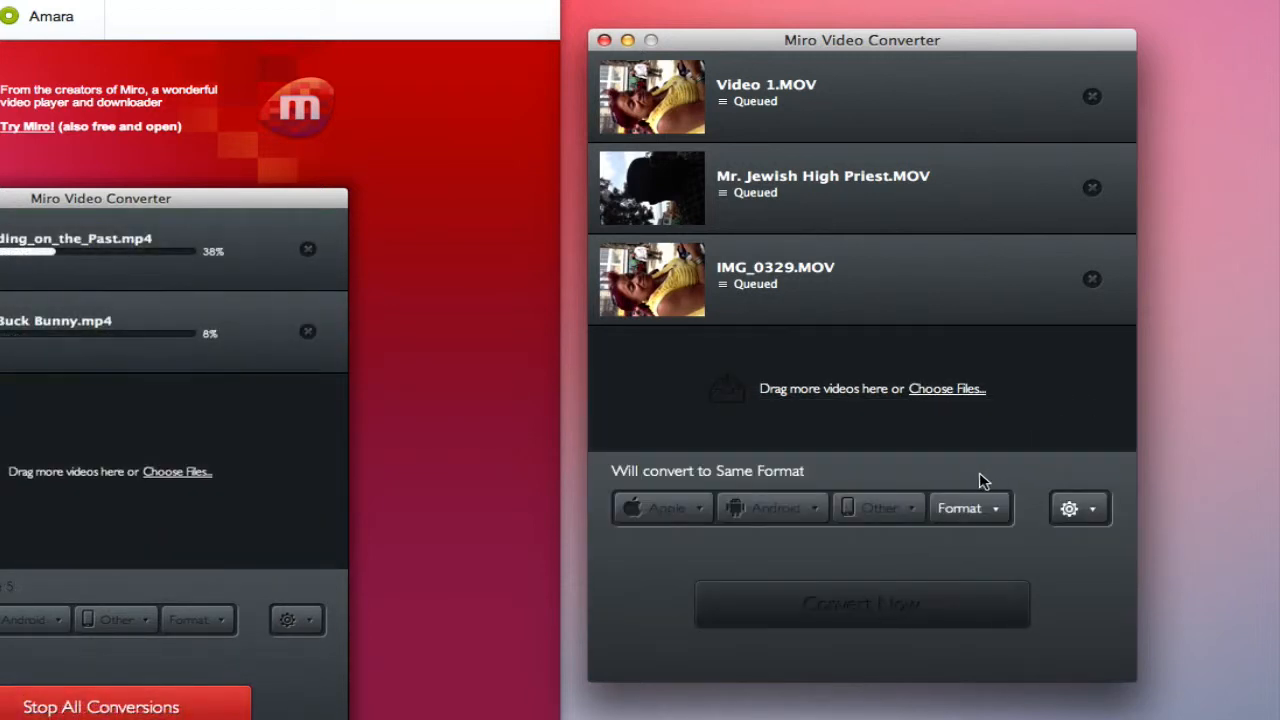
pyautogui.moveTo(990, 513)
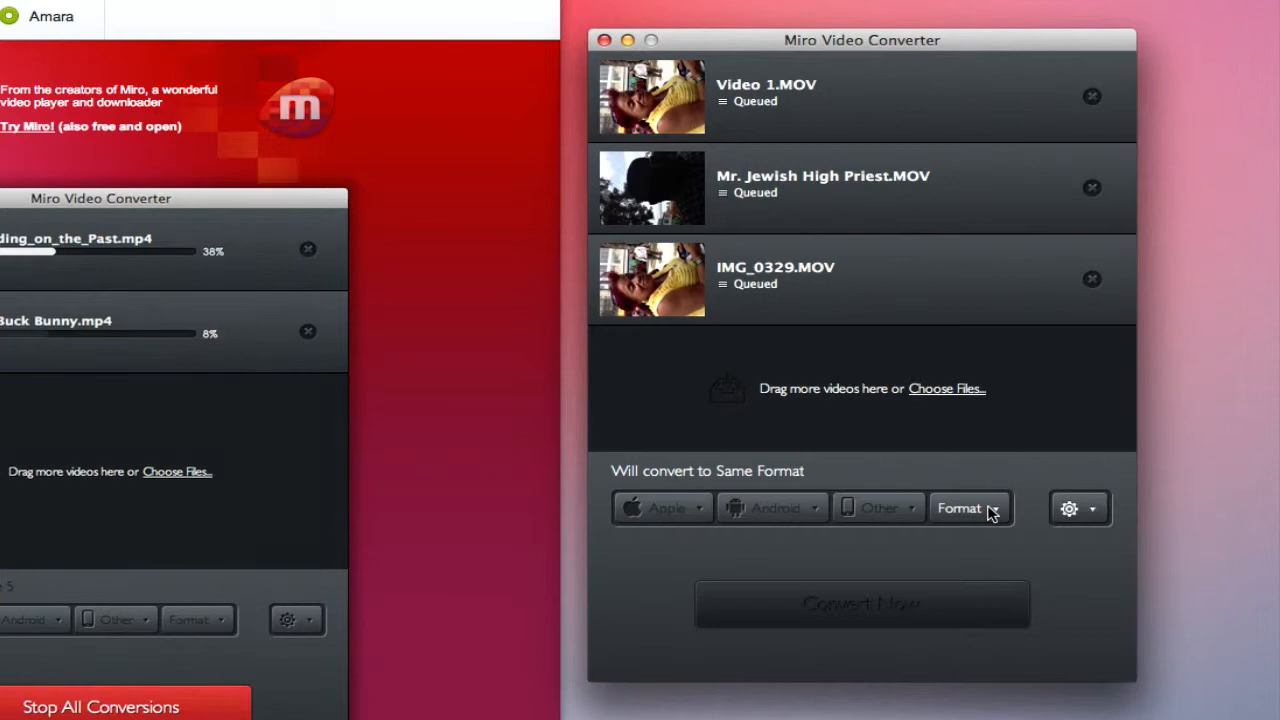